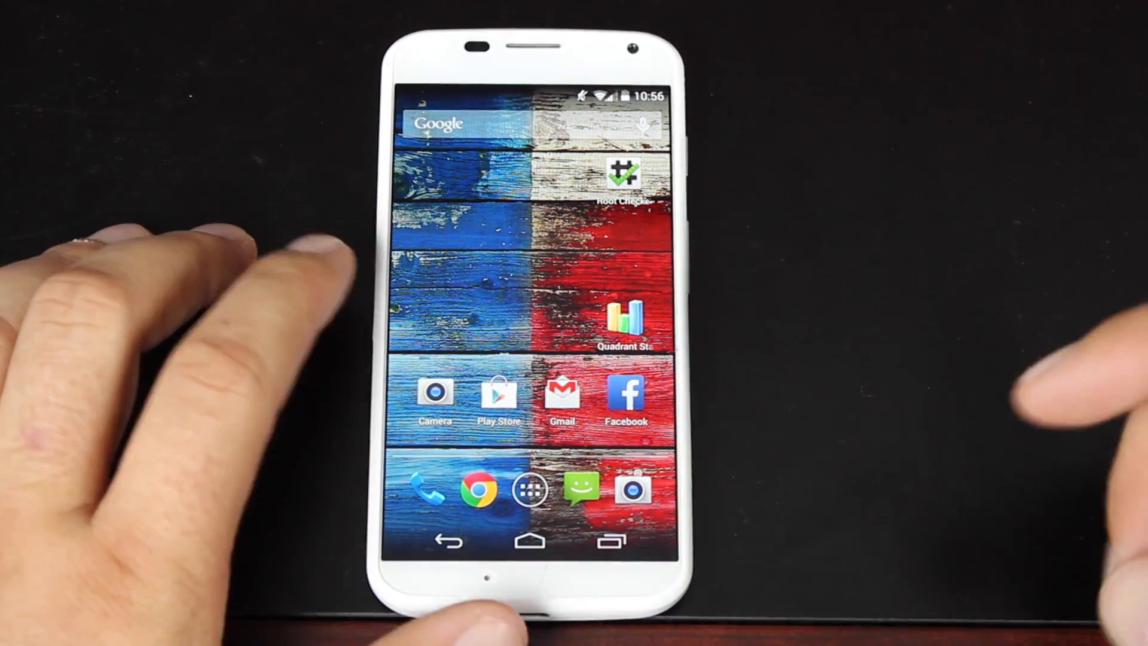
From the app drawer, bring up Settings and scroll down toward About phone.
left_click(527, 488)
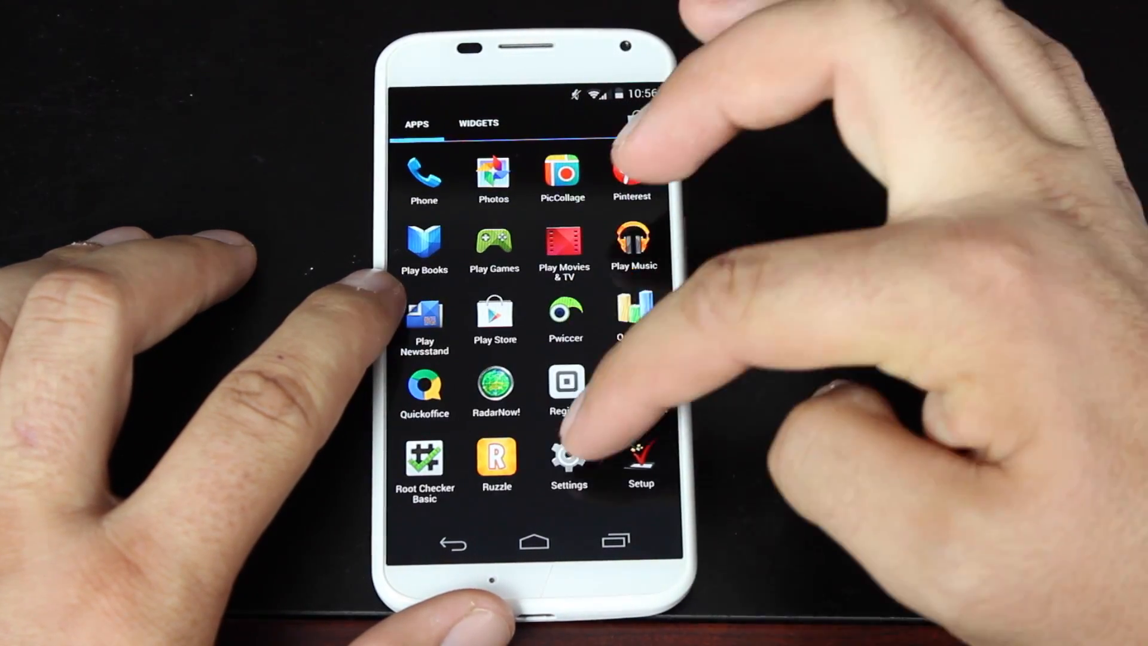
left_click(568, 462)
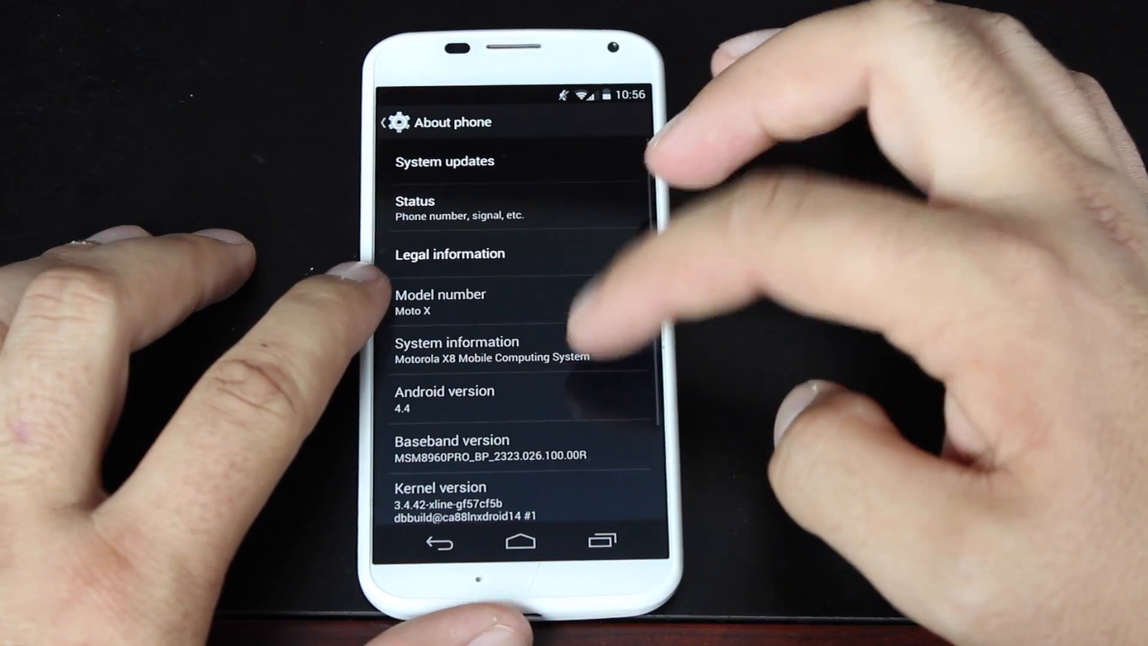
scroll("down", 3)
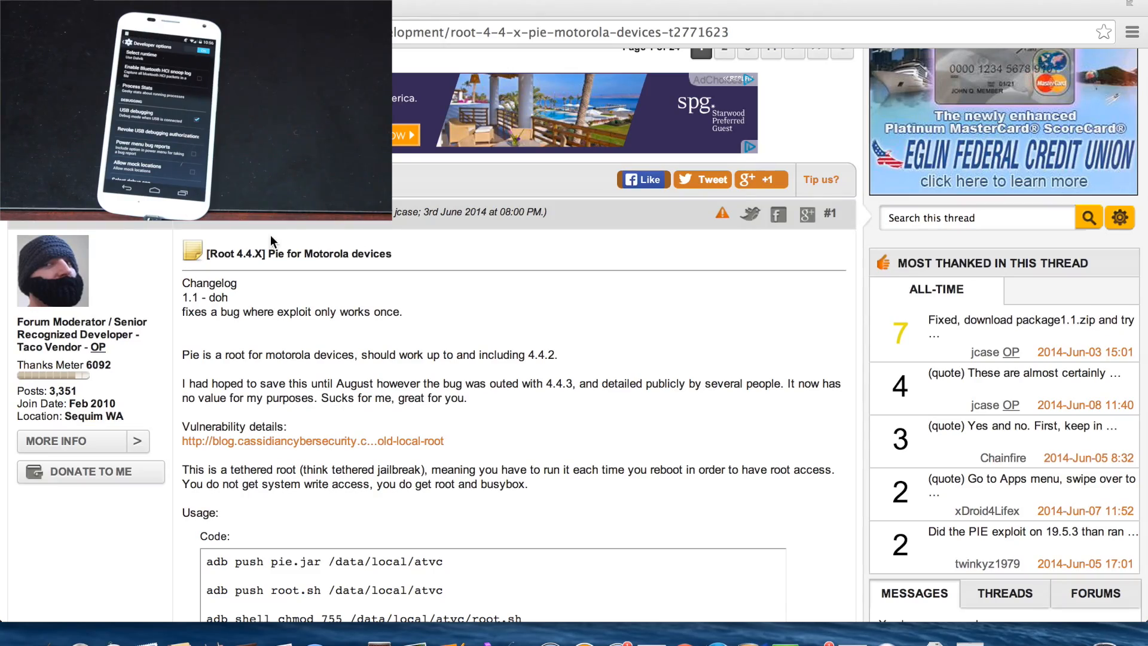
mouse_move(453, 324)
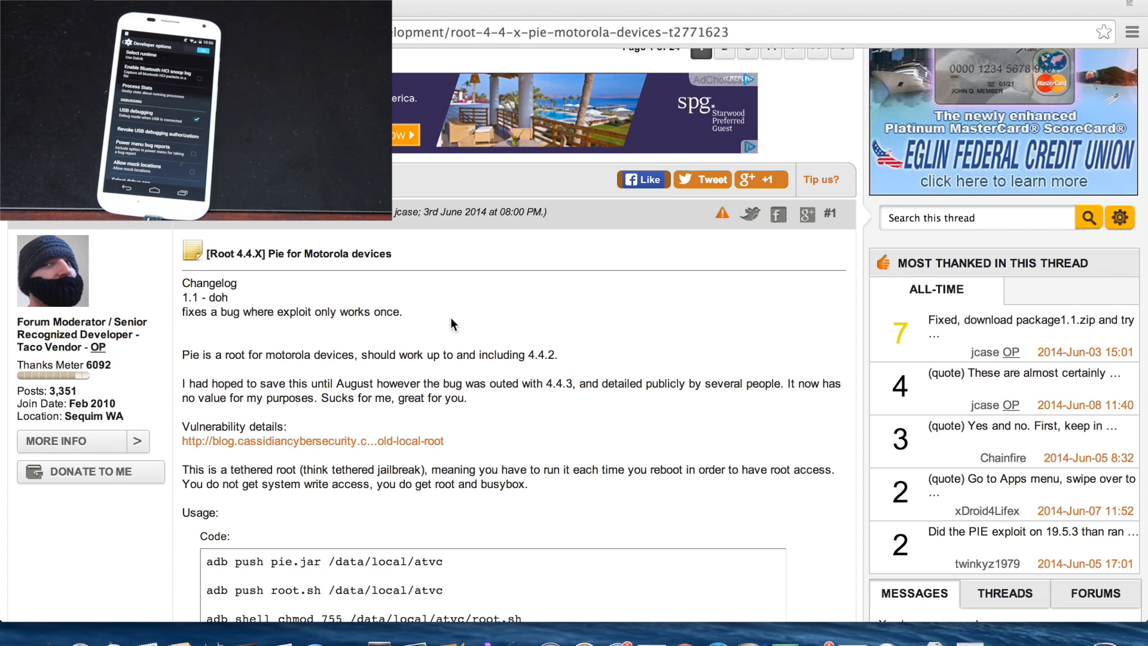
scroll("down", 3)
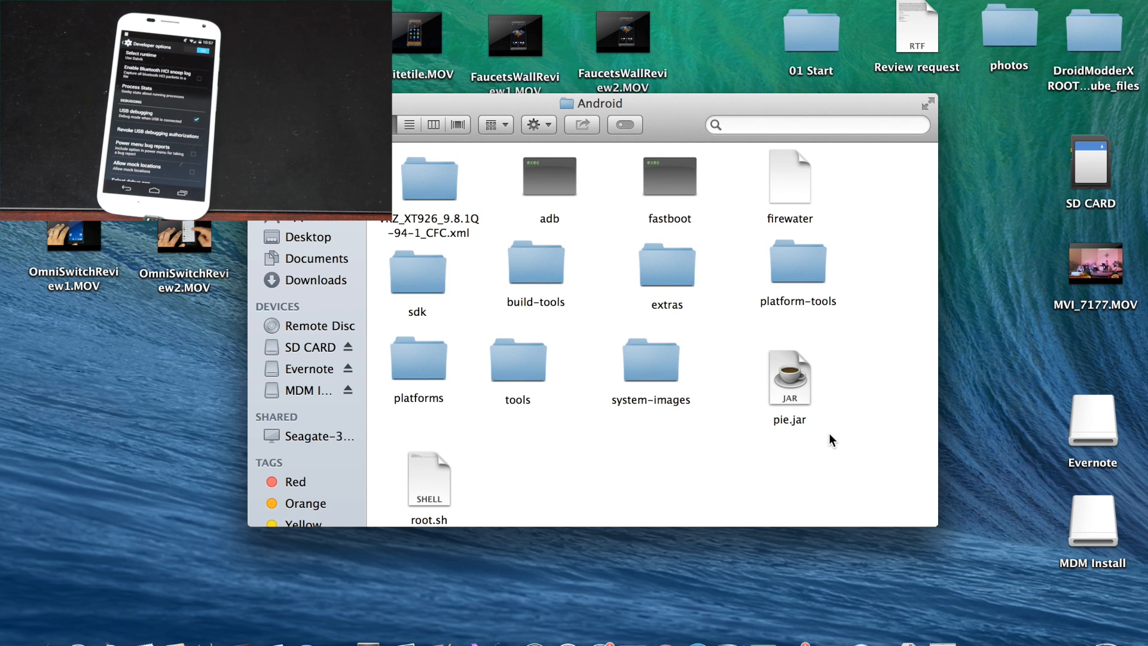
mouse_move(831, 417)
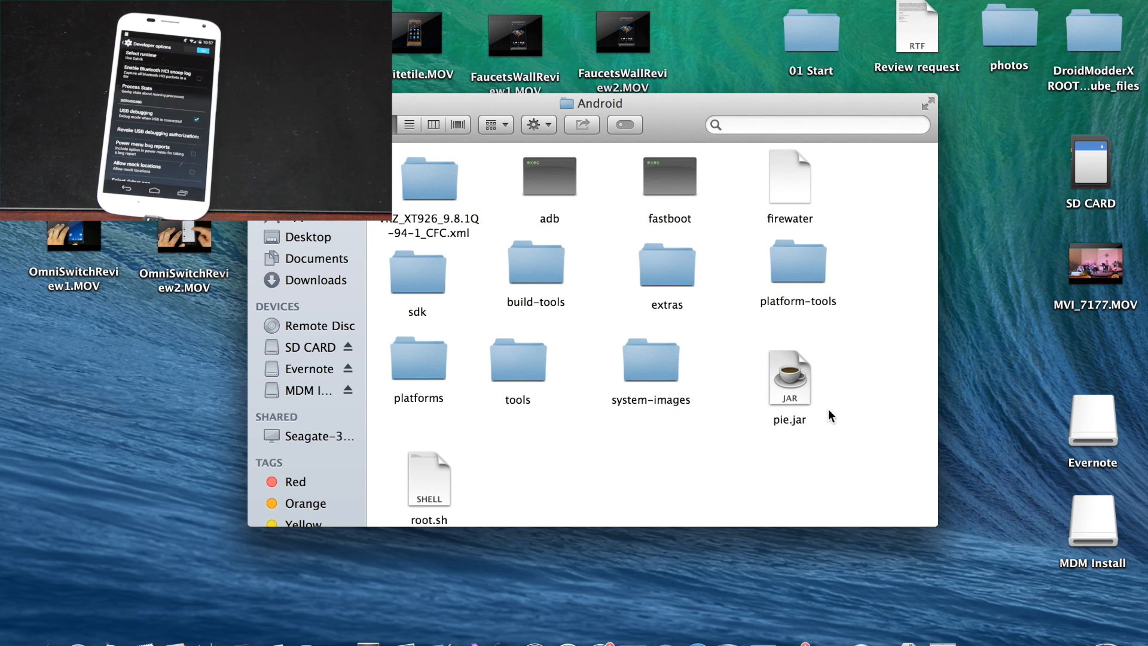
mouse_move(834, 432)
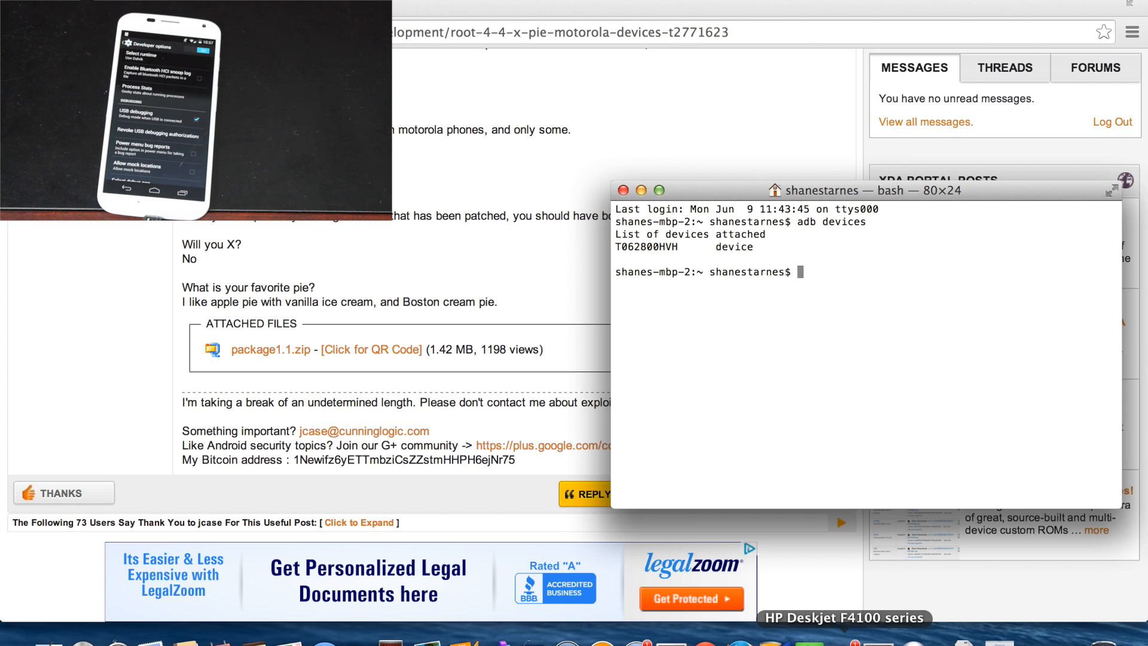
Change directory to /users/shanestarnes/desktop/android where pie.jar and root.sh sit.
type("cd /")
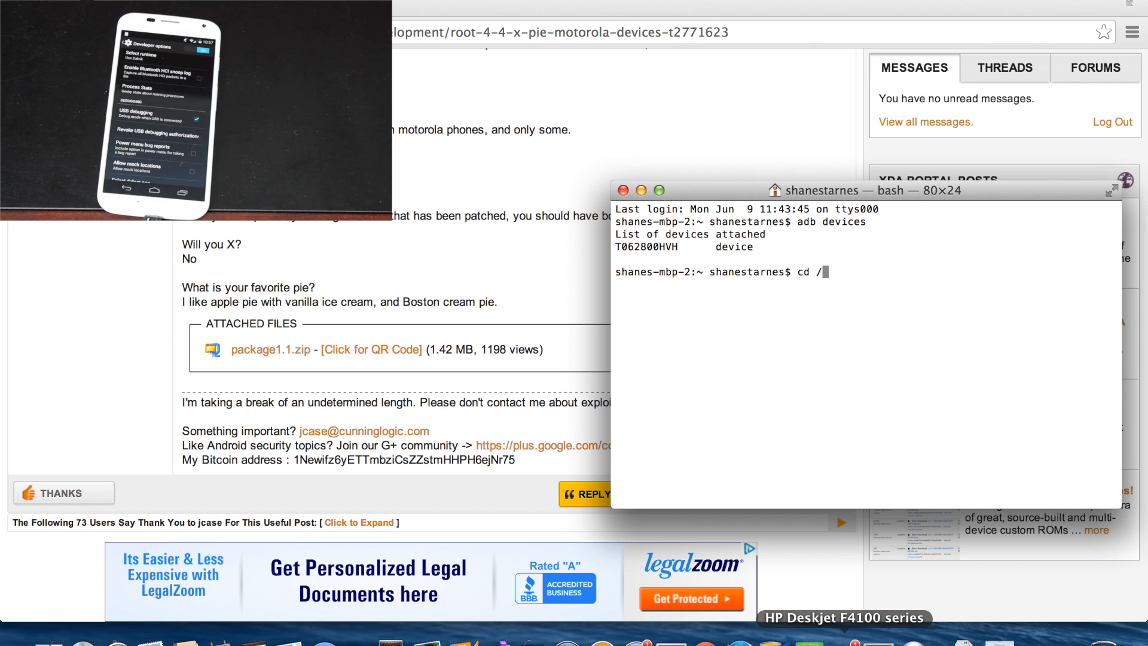
type("users/")
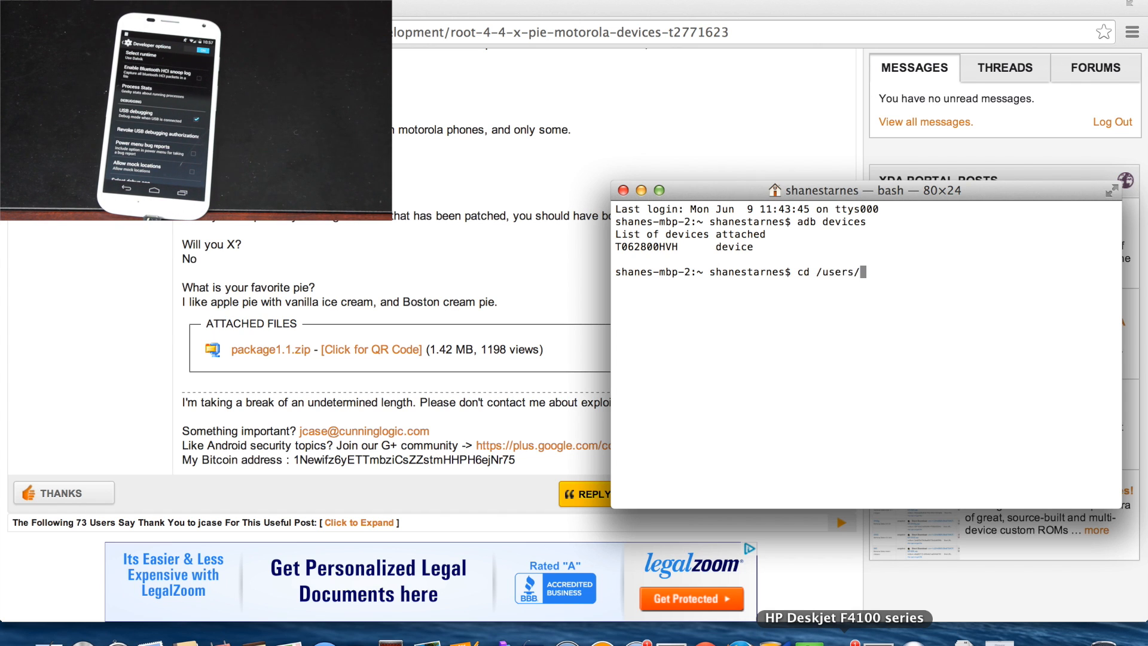
type("shan")
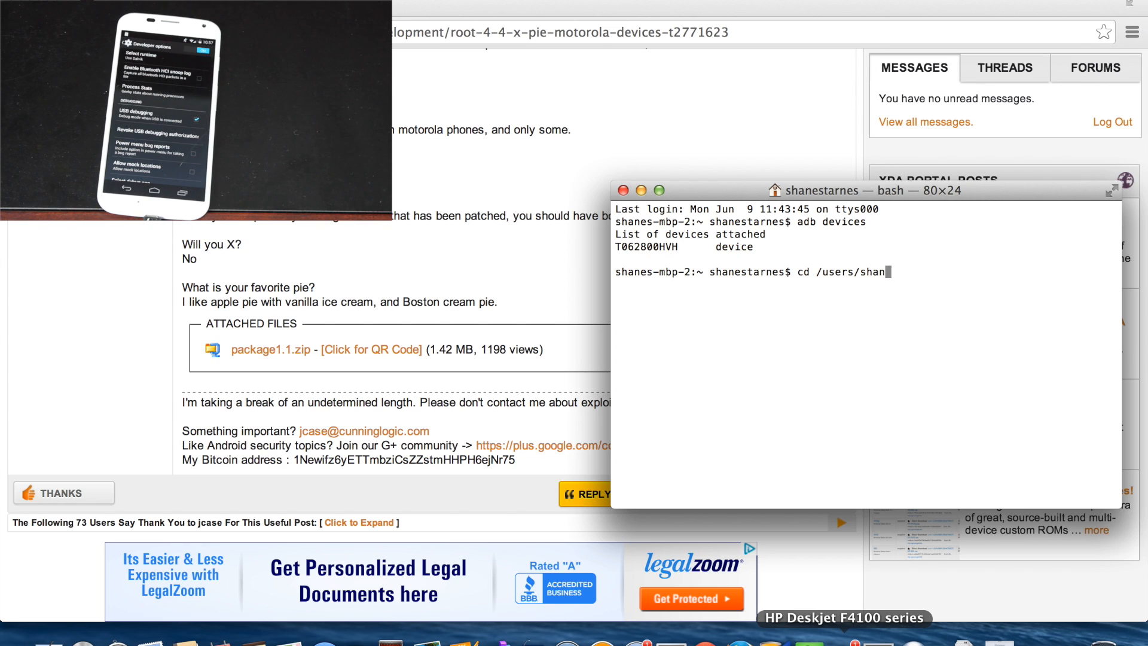
type("estarnes/d")
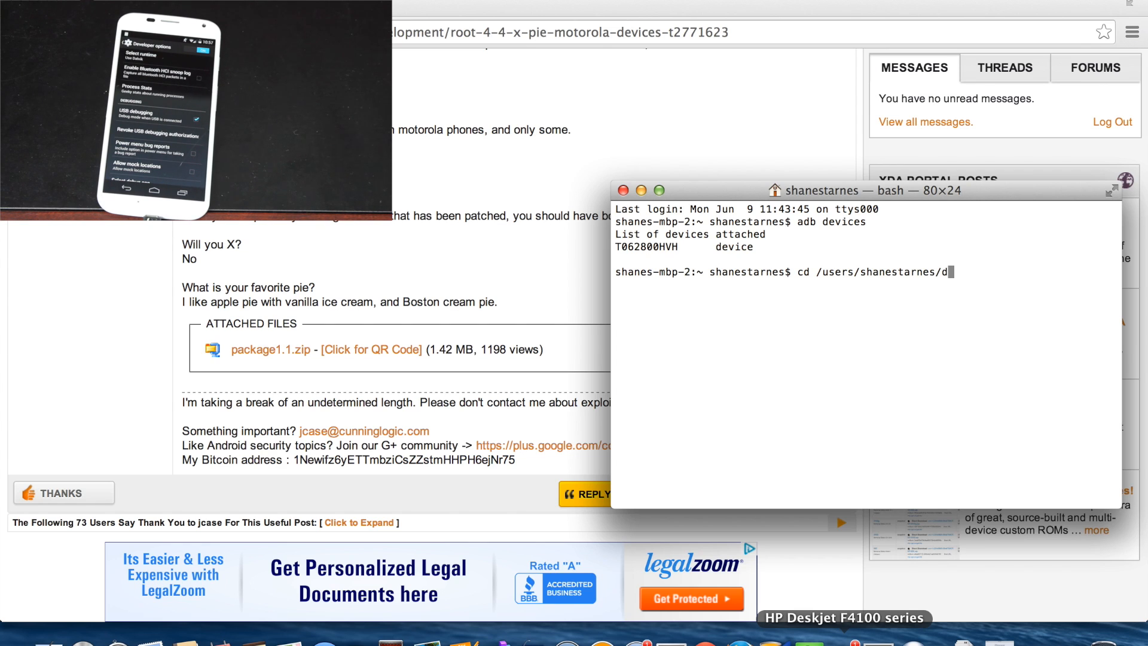
type("esktop/")
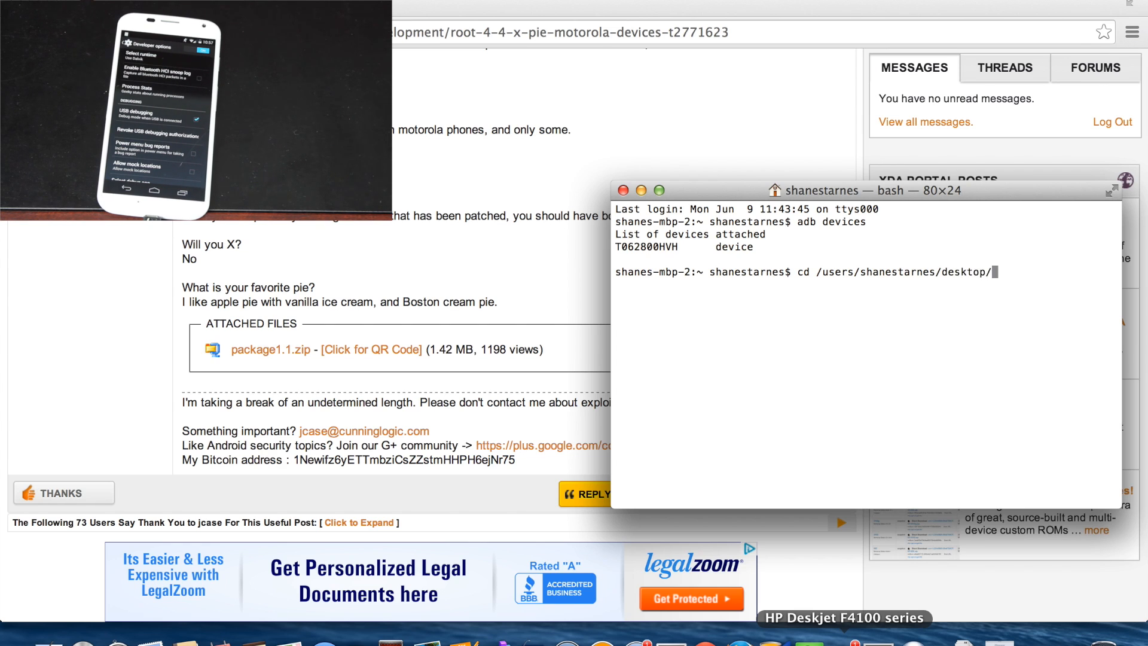
type("android")
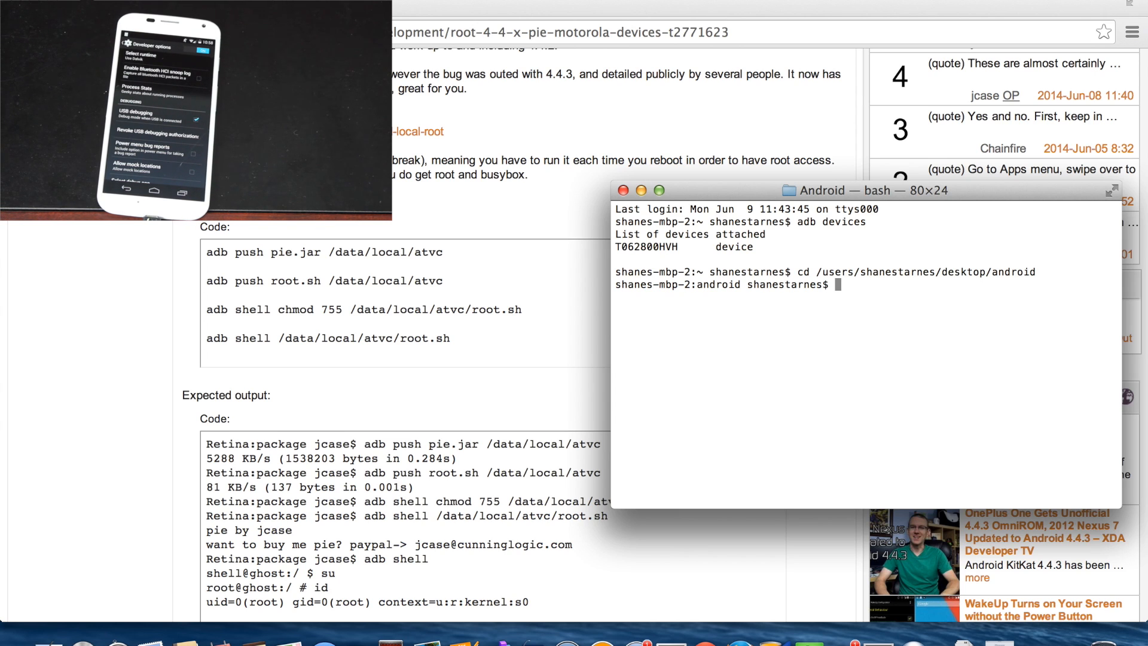
Push pie.jar to /data/local/atvc on the phone with adb.
type("a")
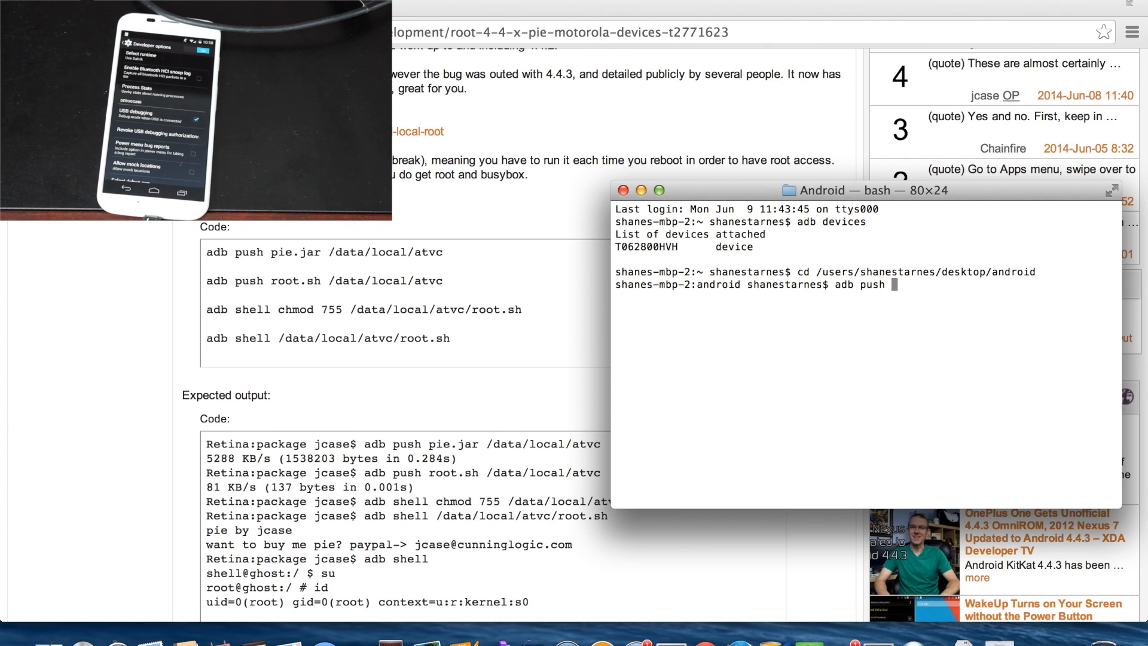
type("pie.jar")
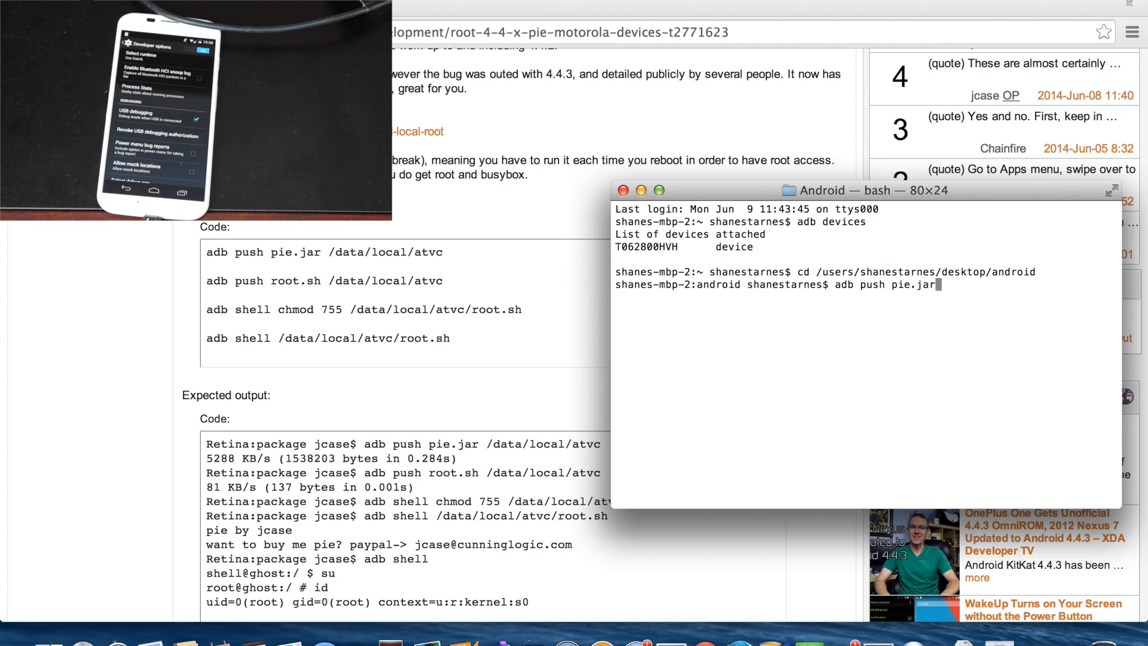
type("/")
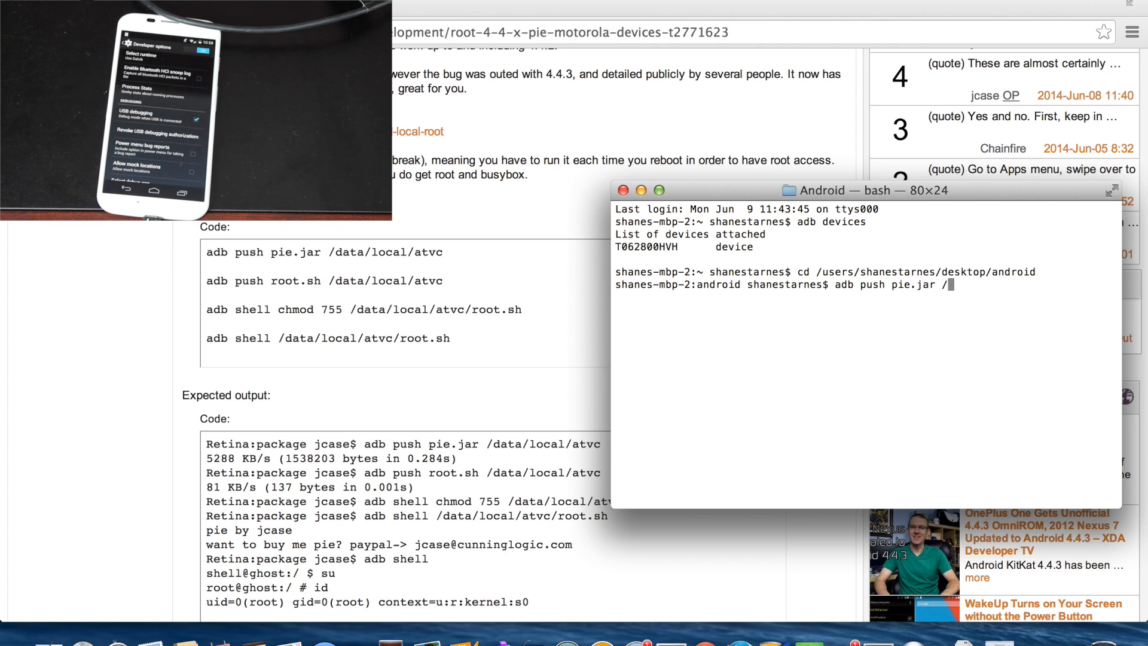
type("data/local/")
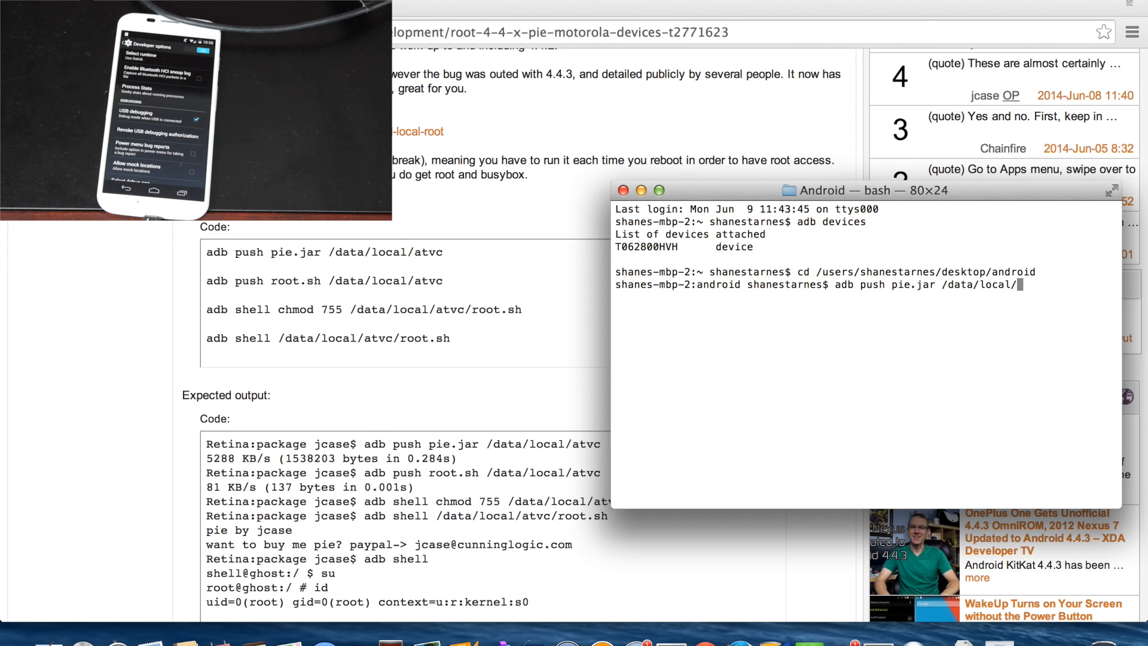
type("atvc")
type("adb push root.sh /da")
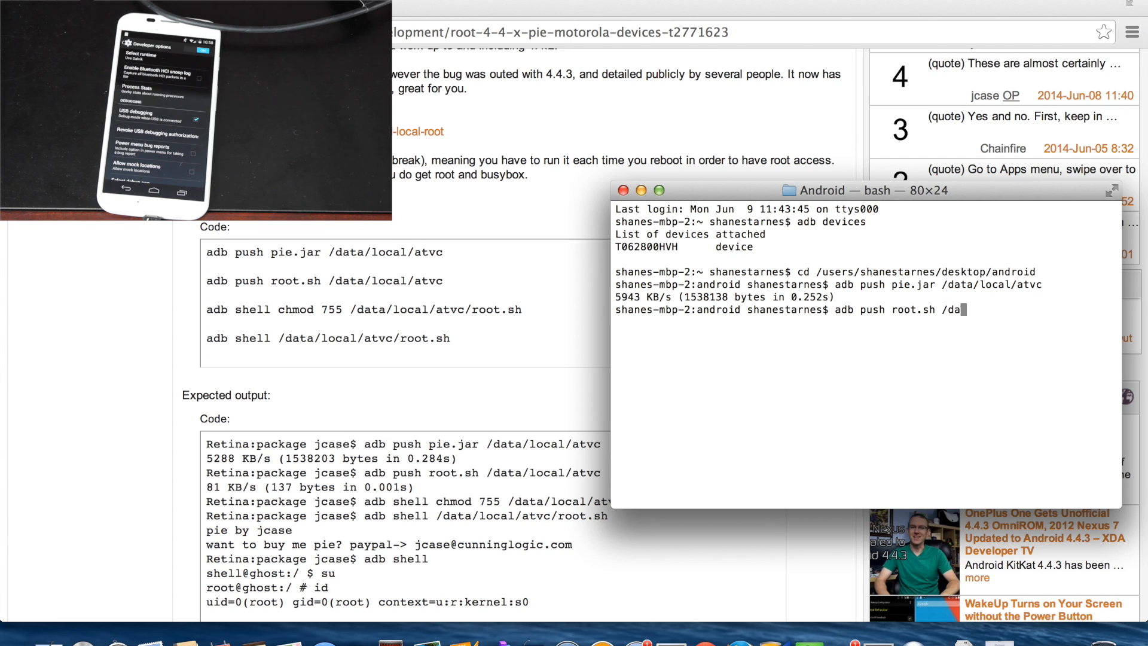
Push root.sh to /data/local/atvc on the phone with adb.
type("ta/local/")
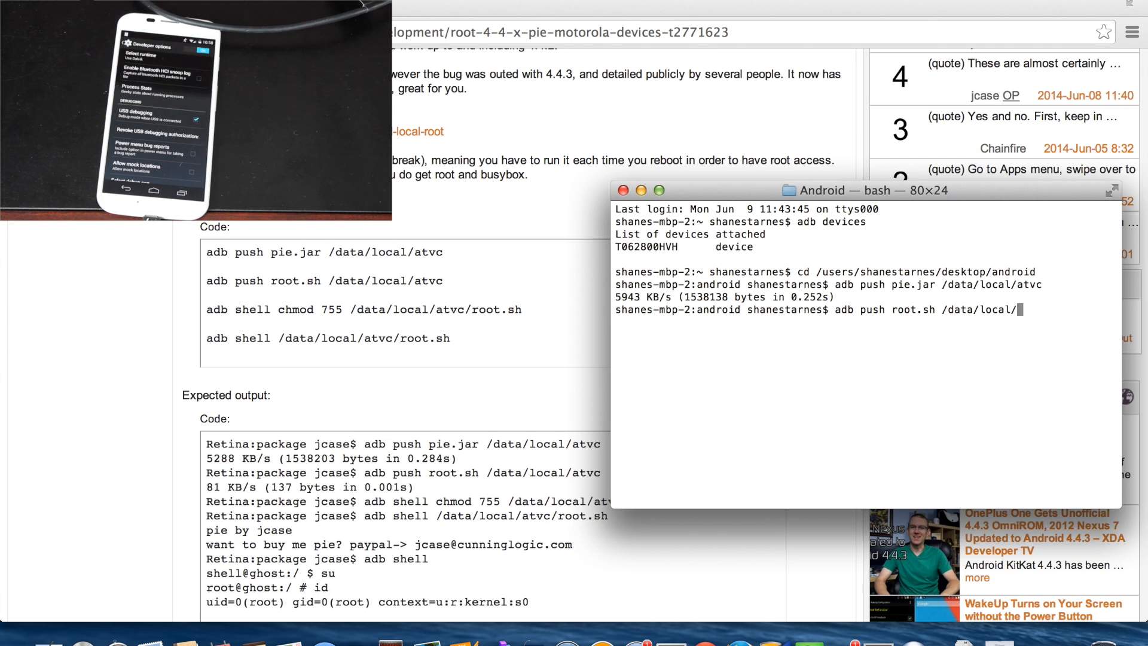
type("atvc")
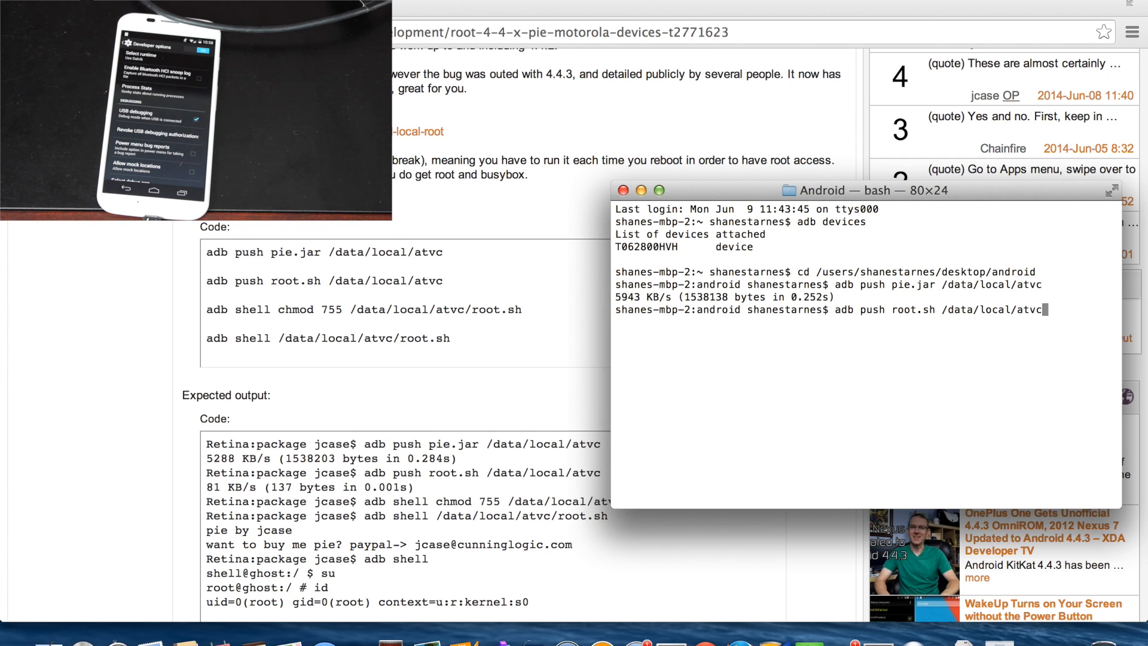
key("Return")
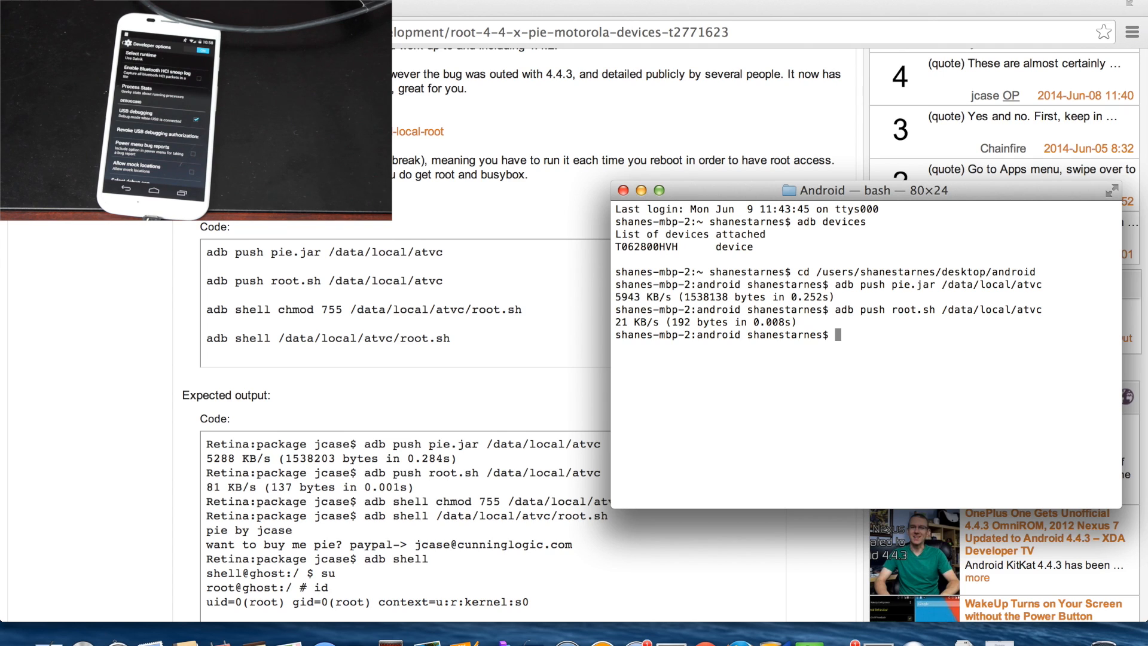
Make /data/local/atvc/root.sh executable with adb shell chmod 755.
type("adb shell chmod")
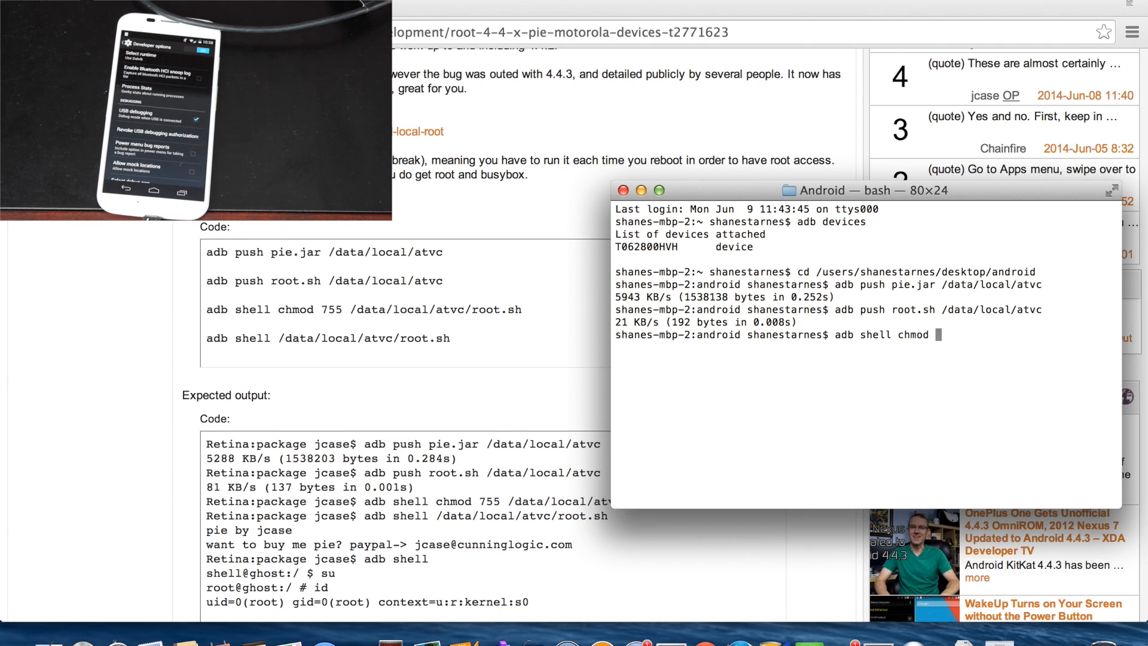
type("755")
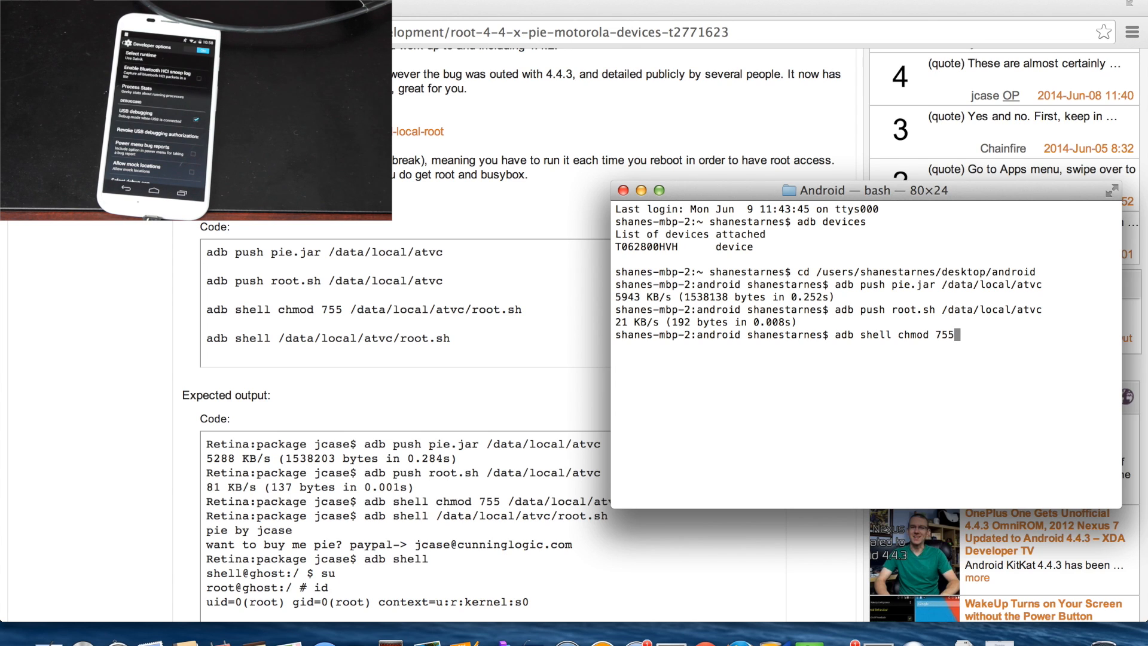
type("/data/local/atv")
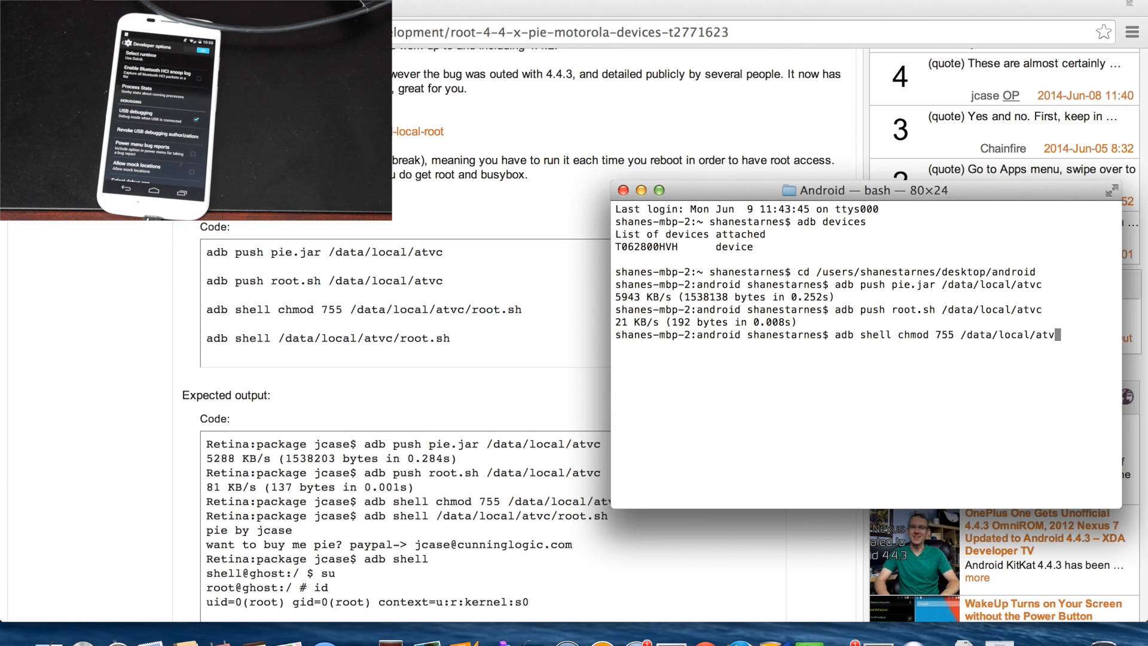
type("/root.sh")
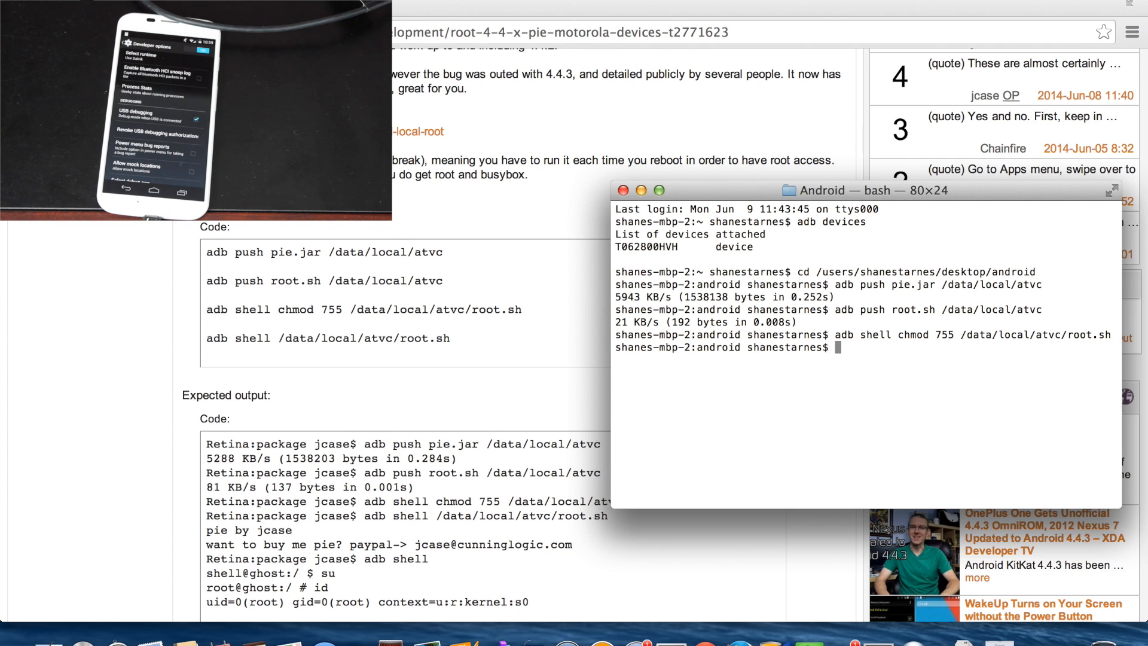
Run /data/local/atvc/root.sh via adb shell so the 'pie by jcase' output prints.
type("adb")
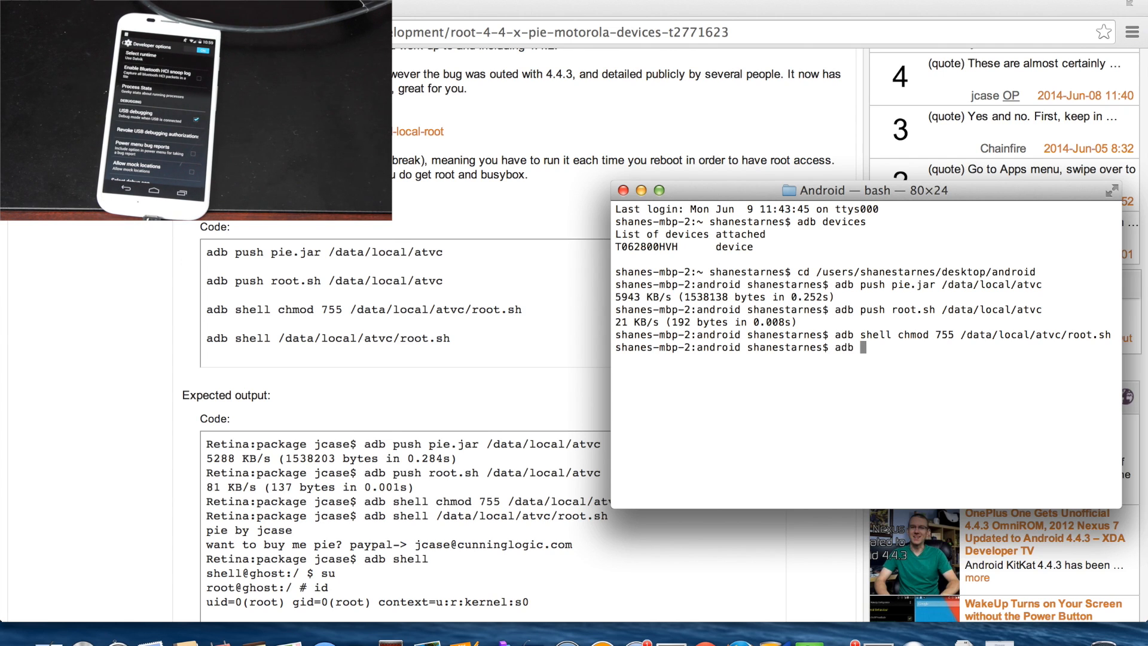
type("shell")
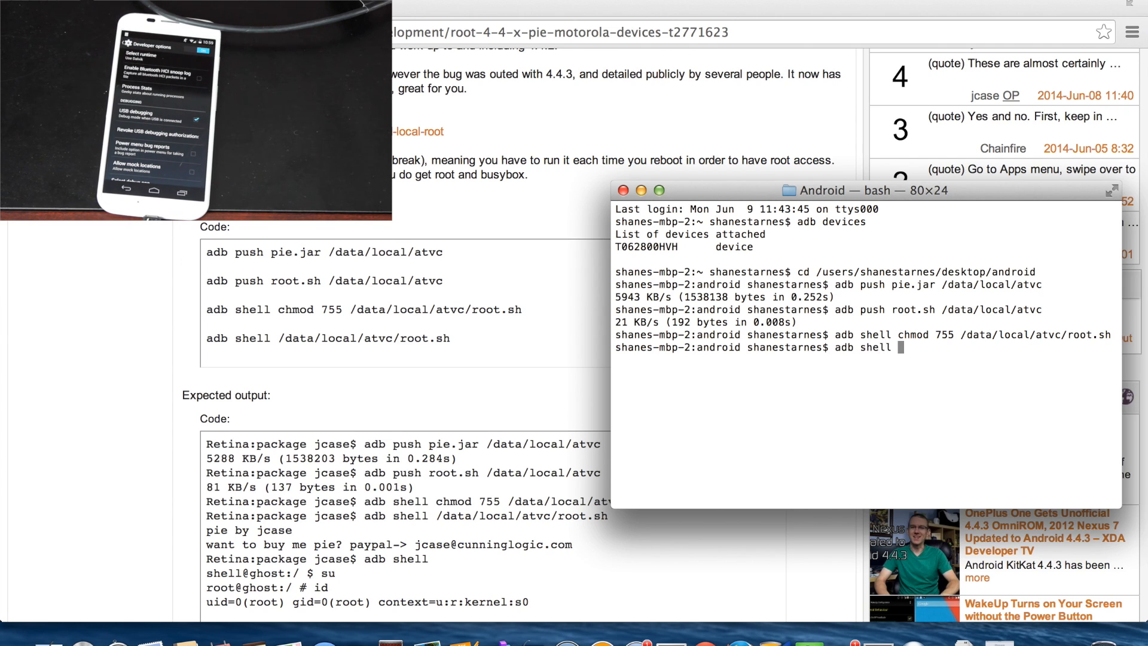
type("/data/local/atv")
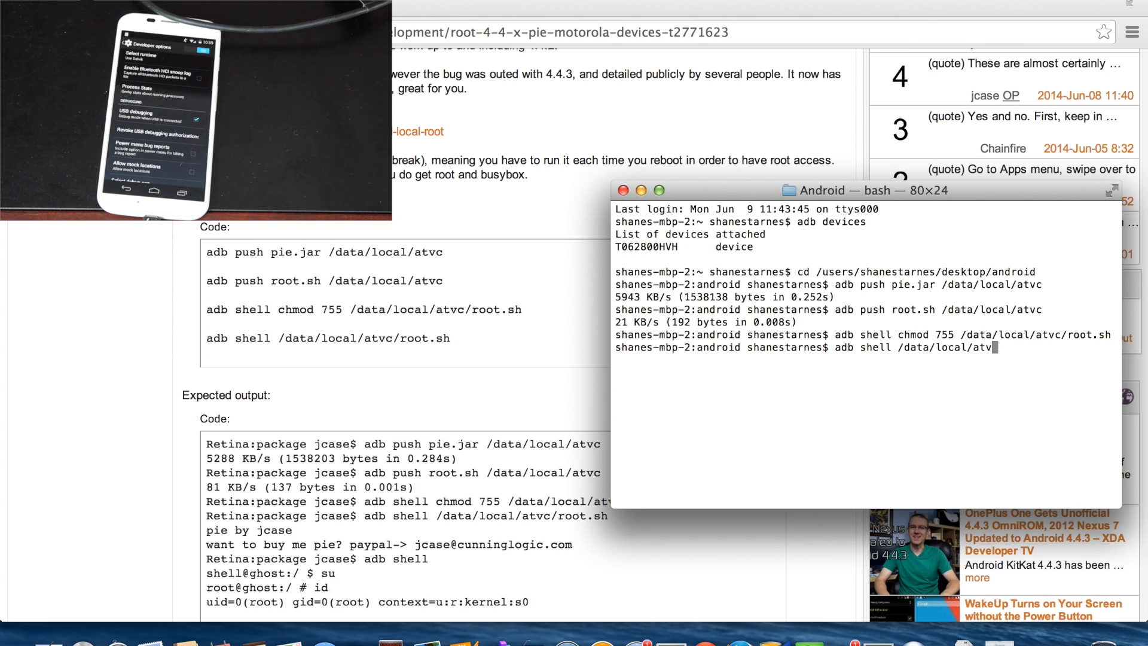
type("c/root.sh")
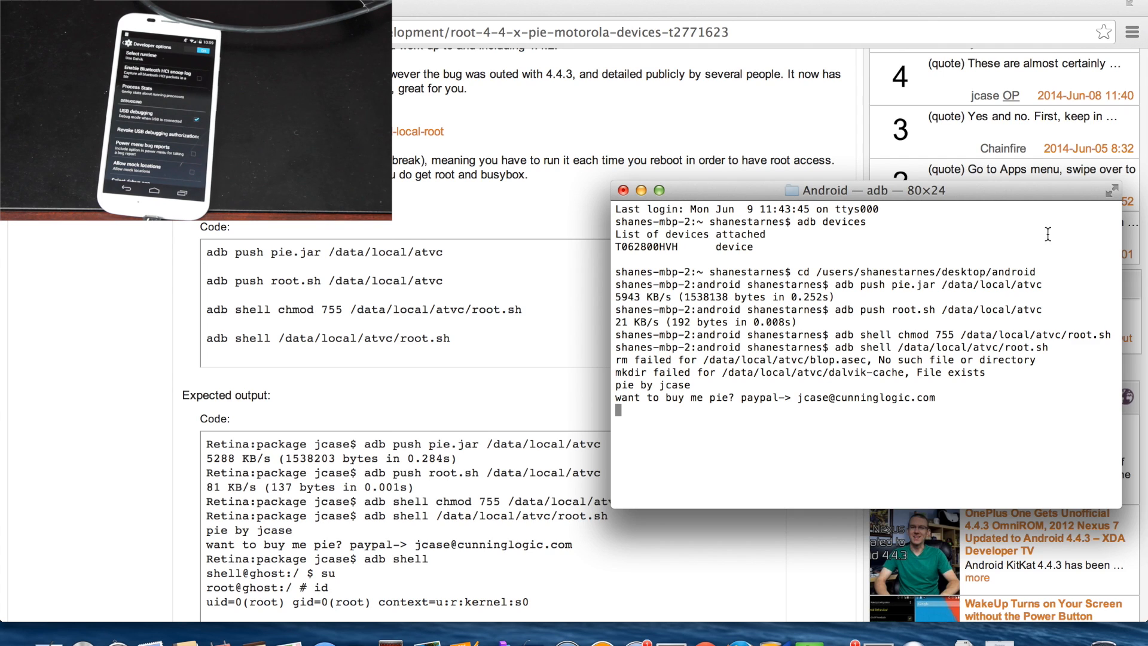
mouse_move(881, 361)
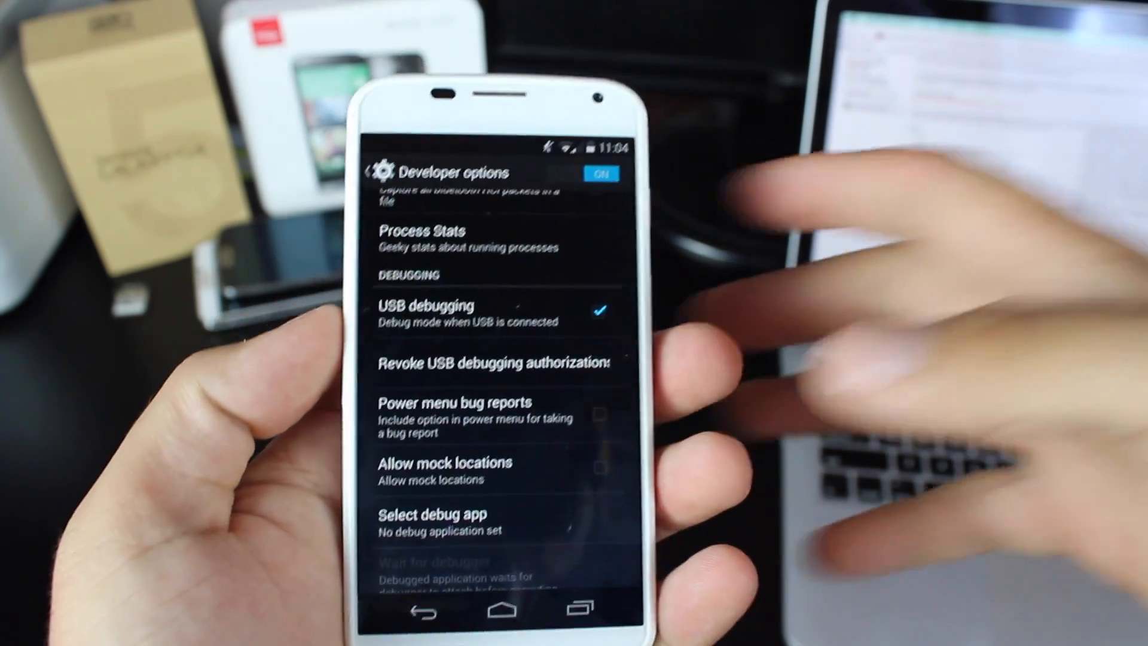
Install SuperSU from its Play Store page and return to the home screen.
left_click(489, 606)
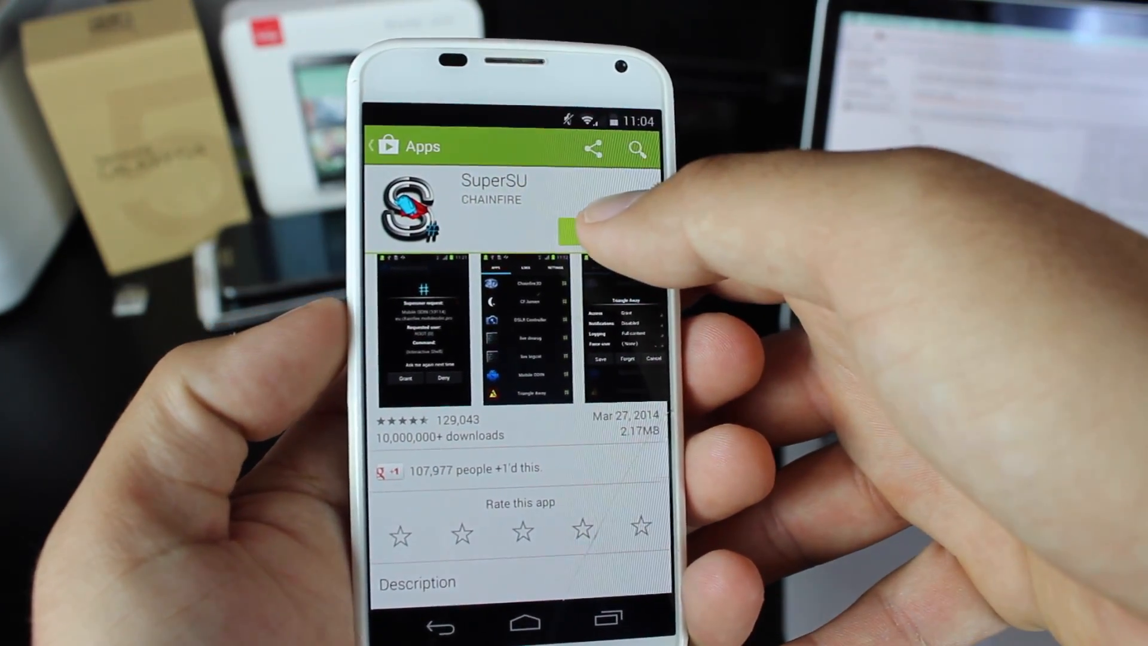
left_click(572, 231)
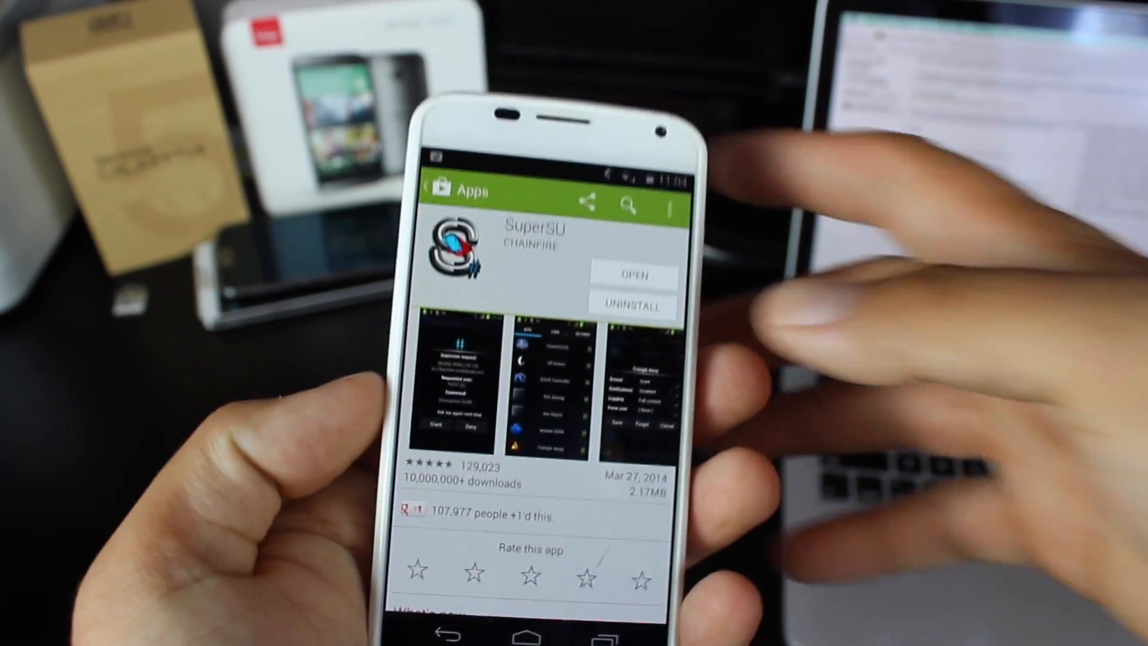
left_click(633, 275)
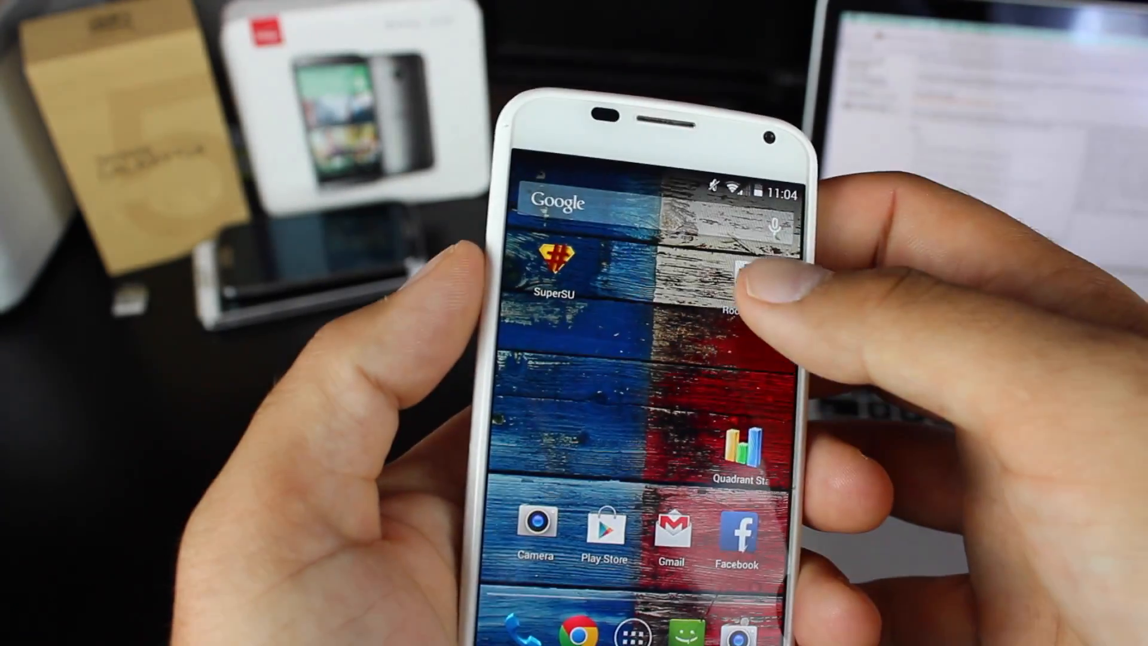
Verify root in Root Checker Basic, granting its SuperSU superuser request.
left_click(743, 279)
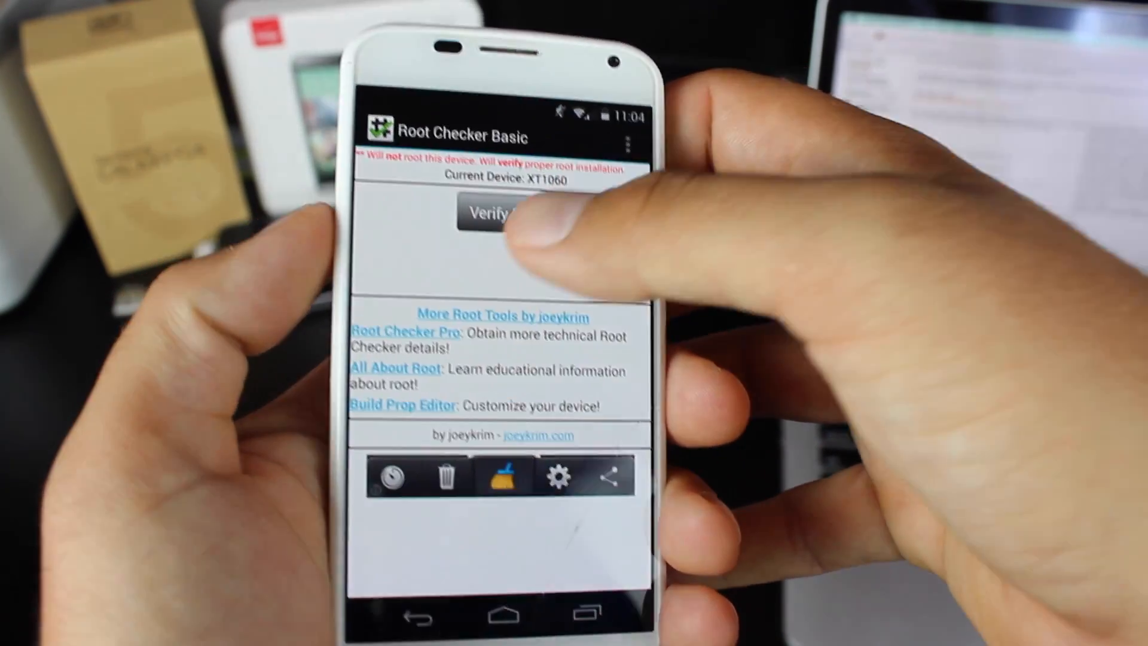
left_click(498, 214)
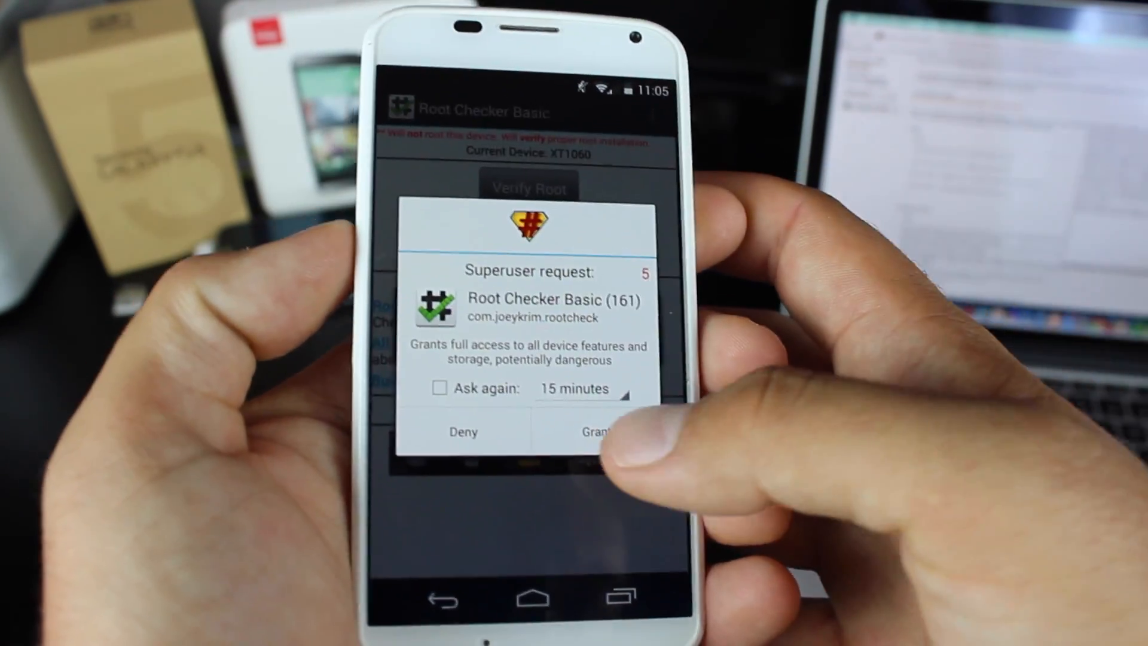
left_click(593, 431)
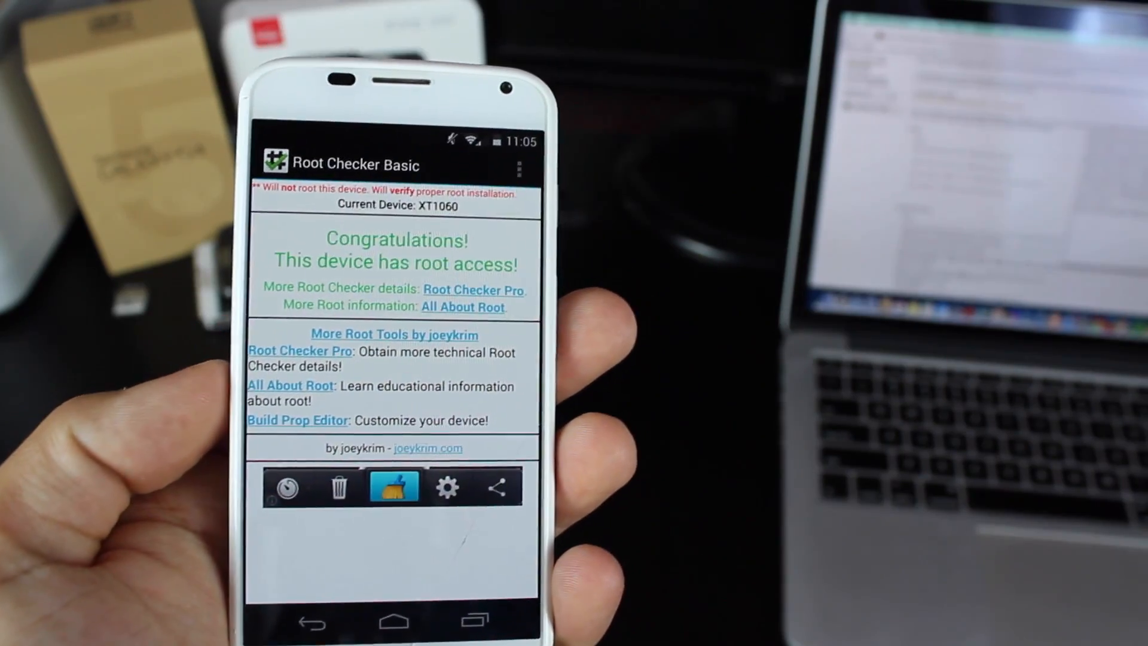